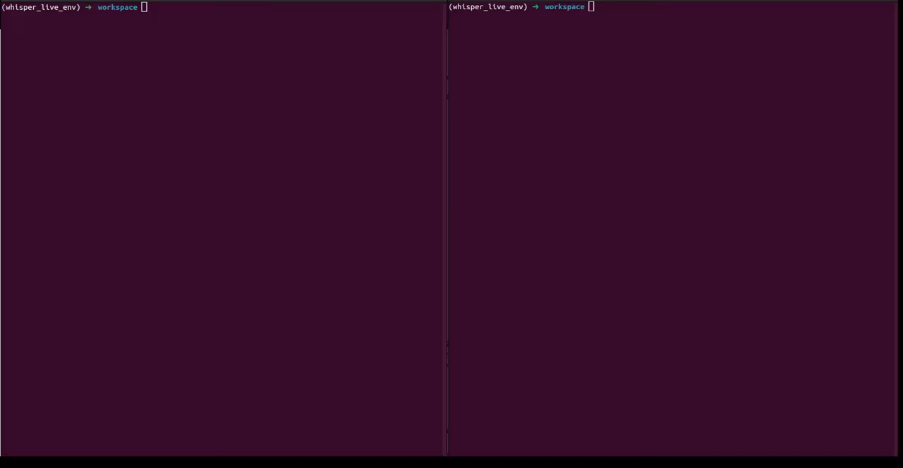
Step: Run 'pip install whisper-live' in the left pane's environment
type("pi")
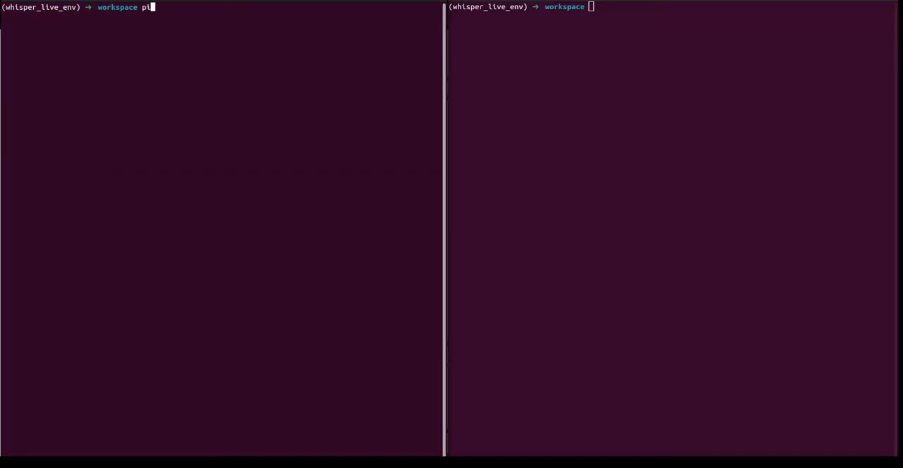
type("p install whisper")
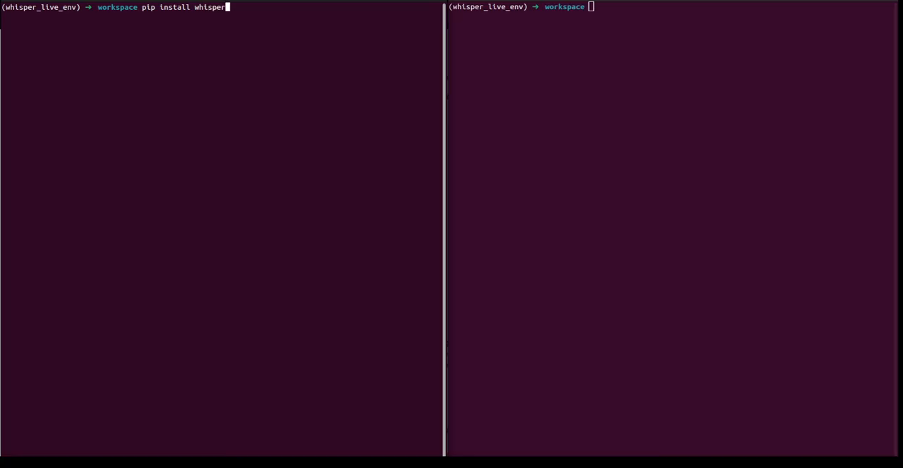
type("-live")
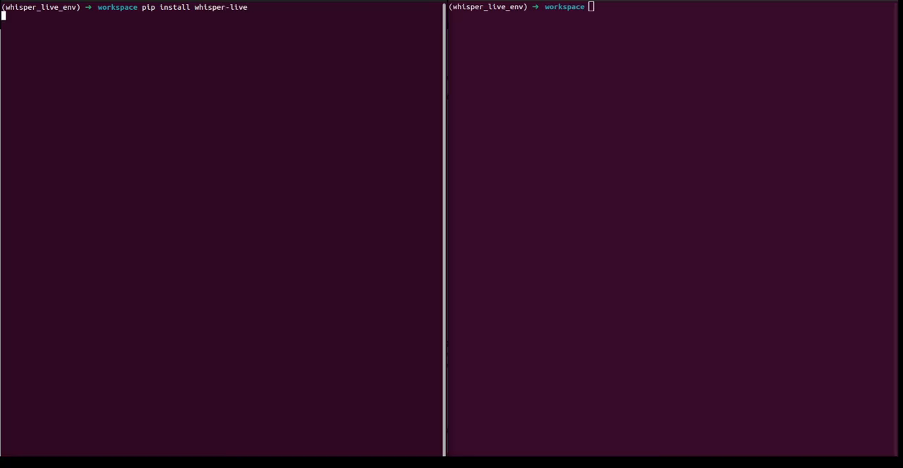
key("Return")
type("pyton")
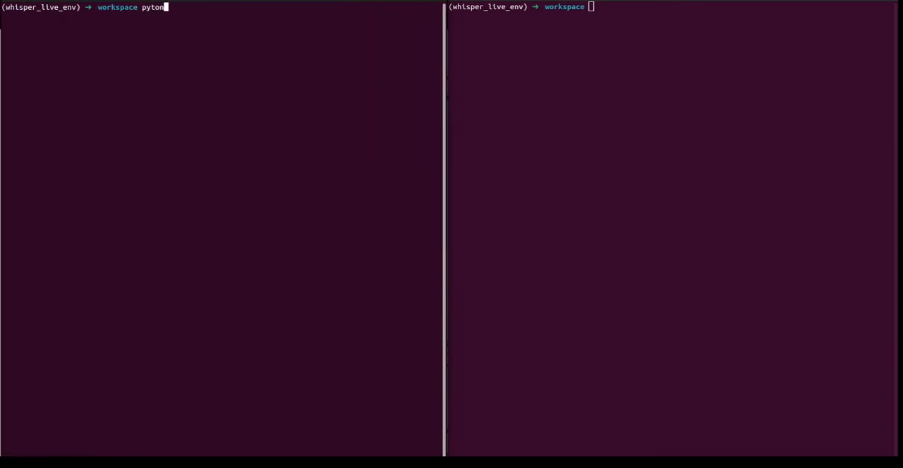
Step: Start Python and import TranscriptionServer from whisper_live.server
key("Return")
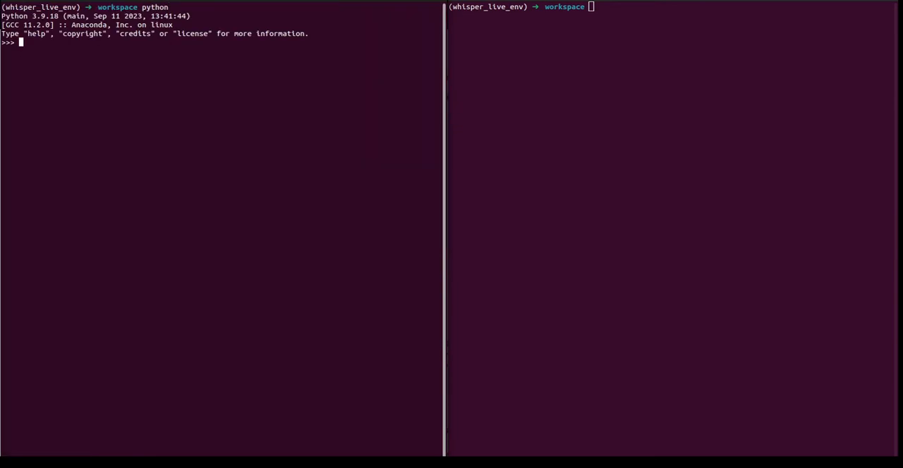
type("frome")
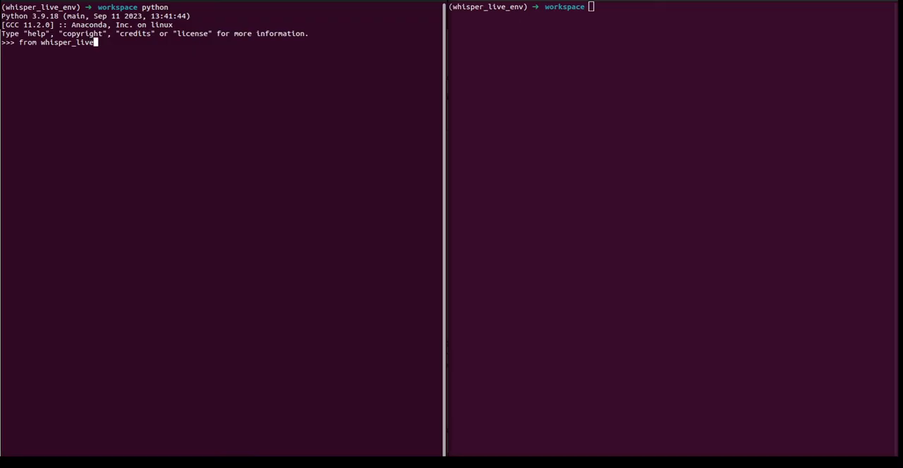
type(".server import Transc")
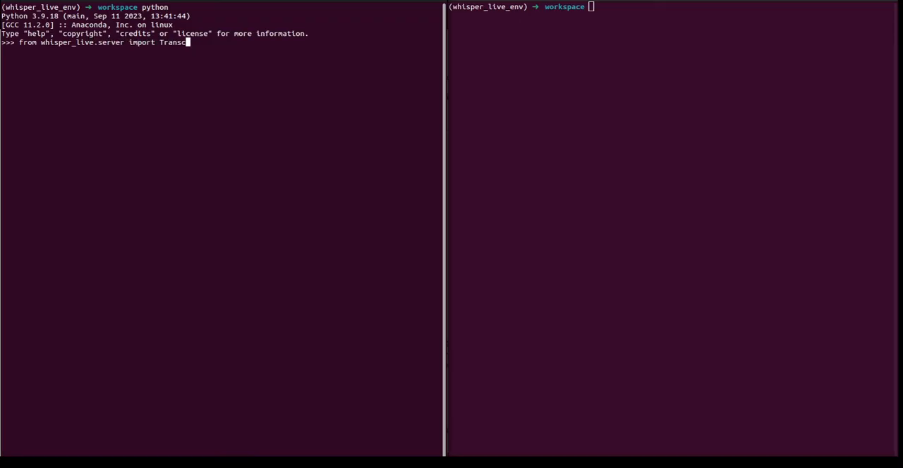
type("riptionServer")
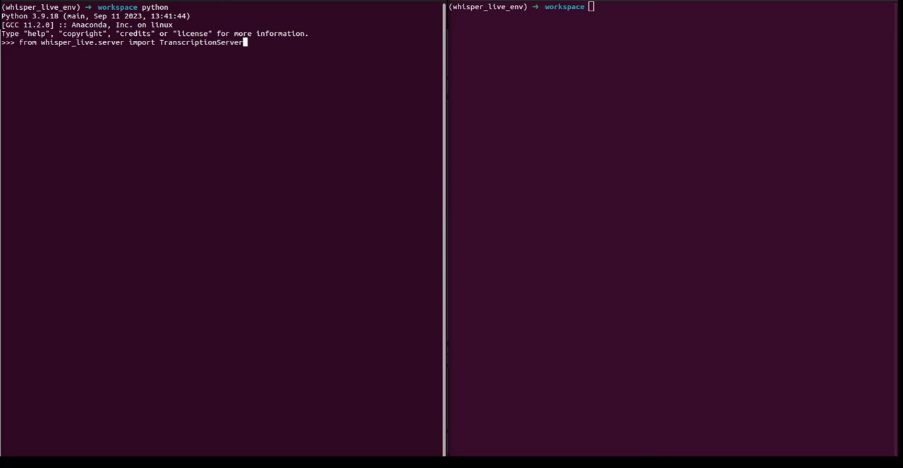
key("Return")
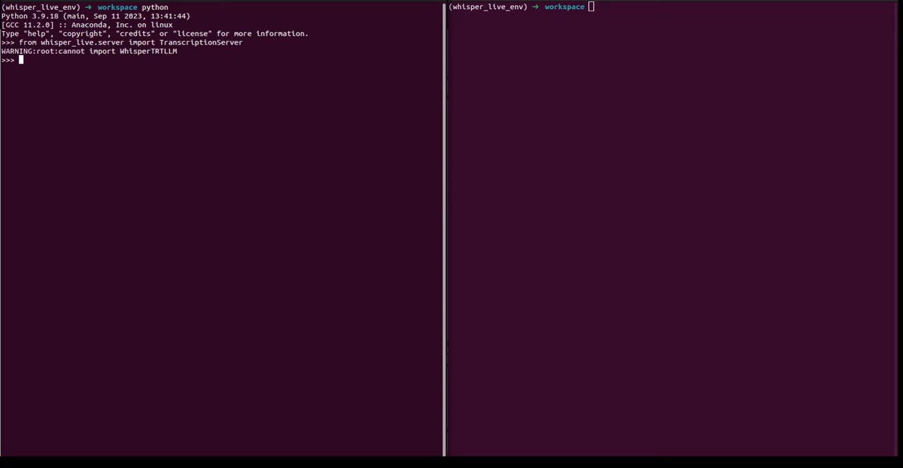
Step: Create a TranscriptionServer and run it on 0.0.0.0 port 9090
type("server")
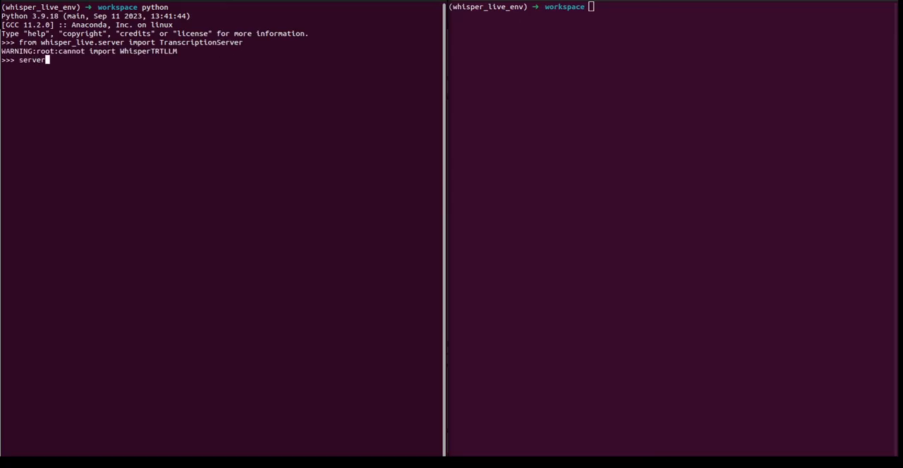
type("= TranscriptionServer(")
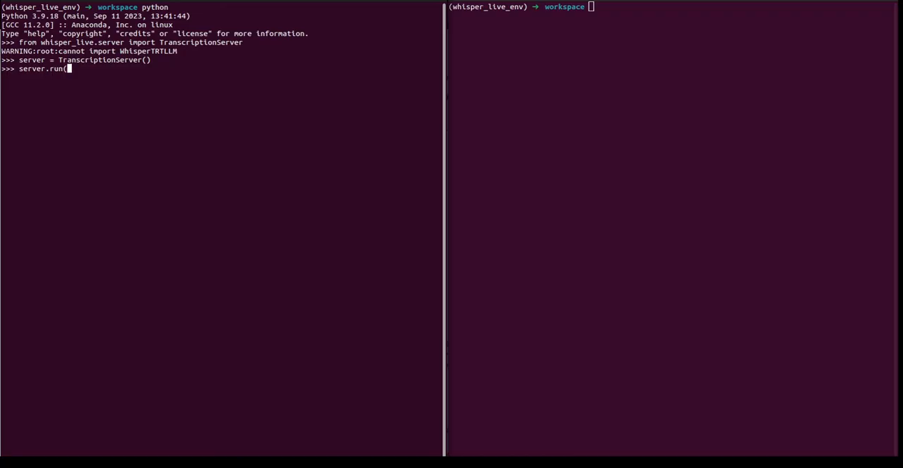
type("\"0.0.0.0\",")
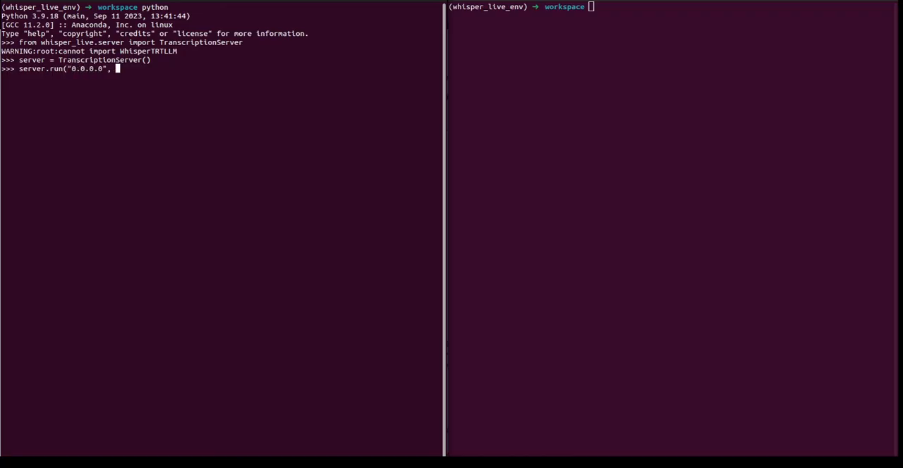
type("9090)")
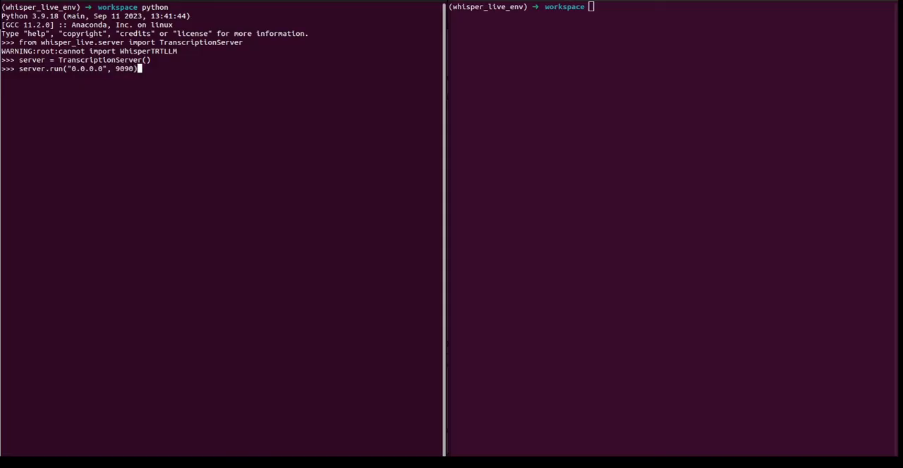
key("Return")
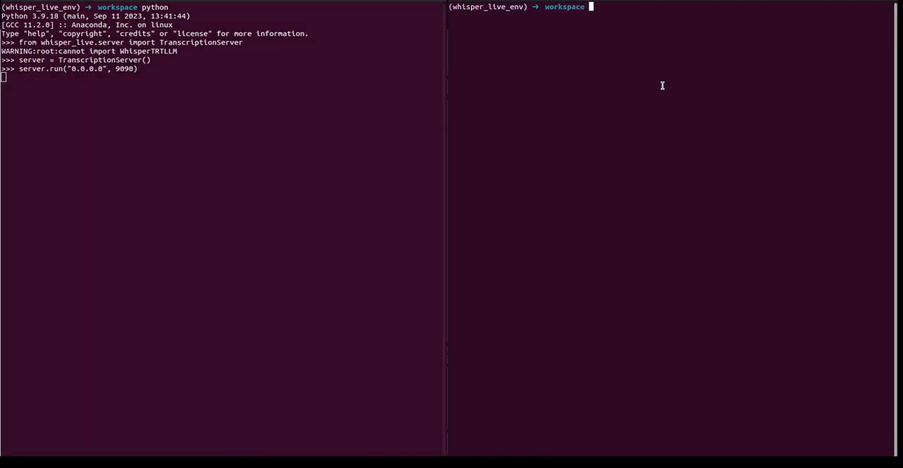
Step: Start Python in the right pane and import TranscriptionClient from whisper_live.client
type("p")
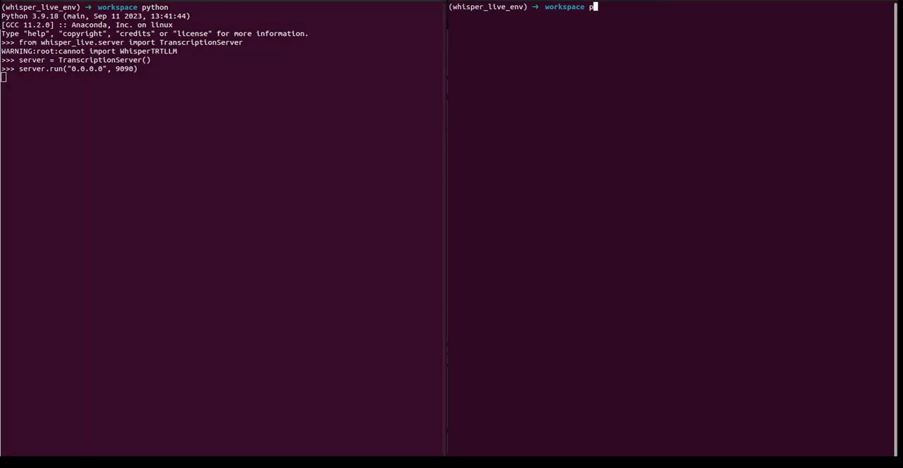
key("Return")
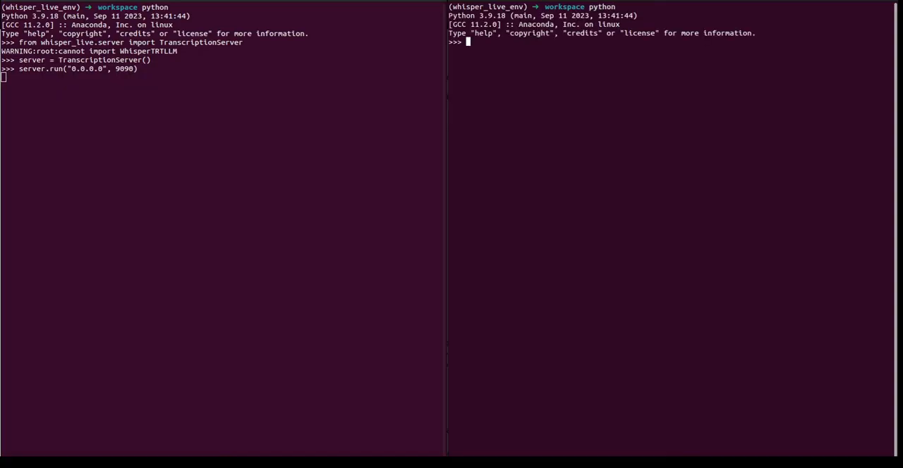
type("from whisper")
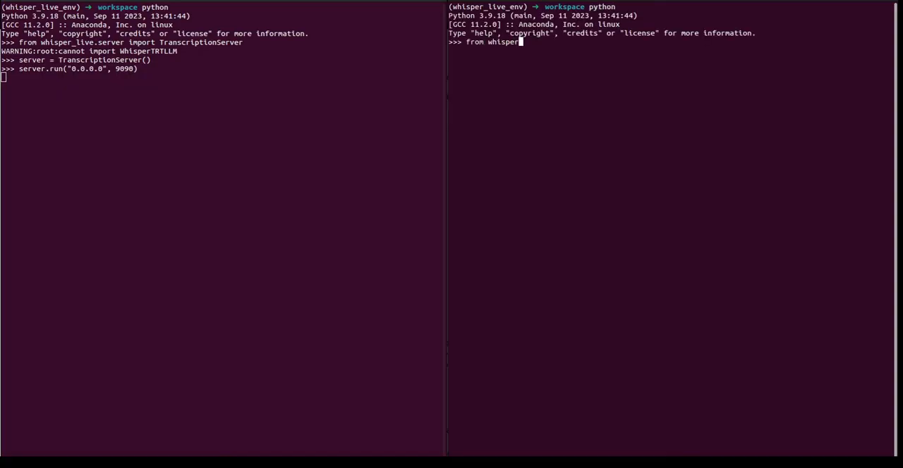
type("_live.cli")
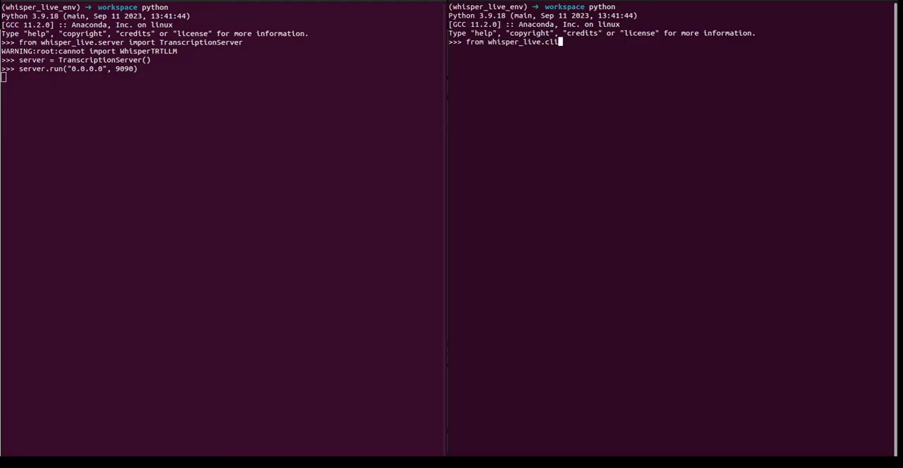
type("ent import")
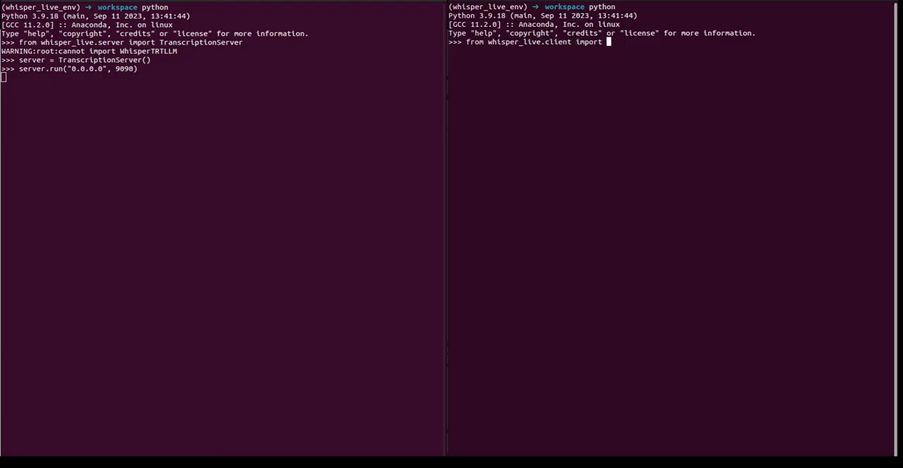
type("Transcrip")
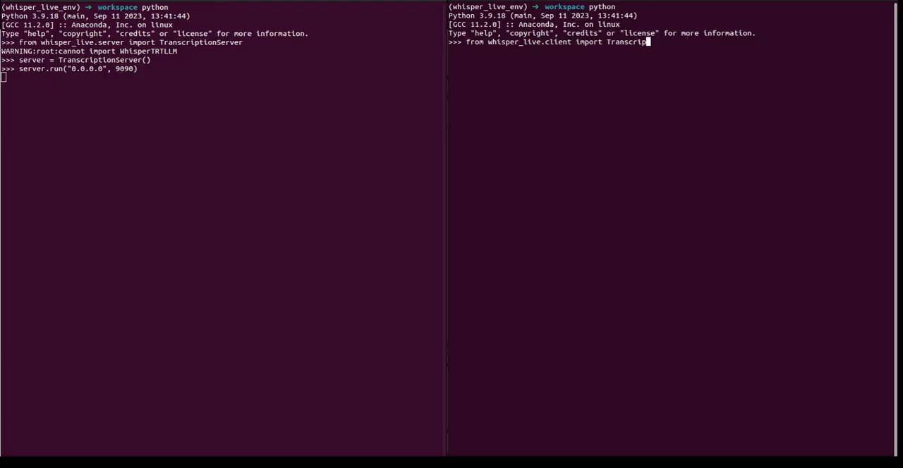
key("Return")
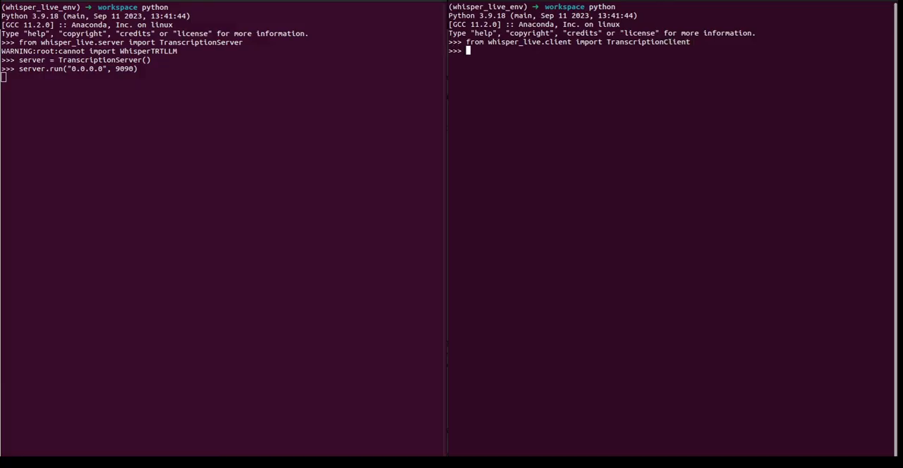
Step: Create a TranscriptionClient connected to localhost port 9090 with model base.en
type("client = TranscriptionClient(\"localhost")
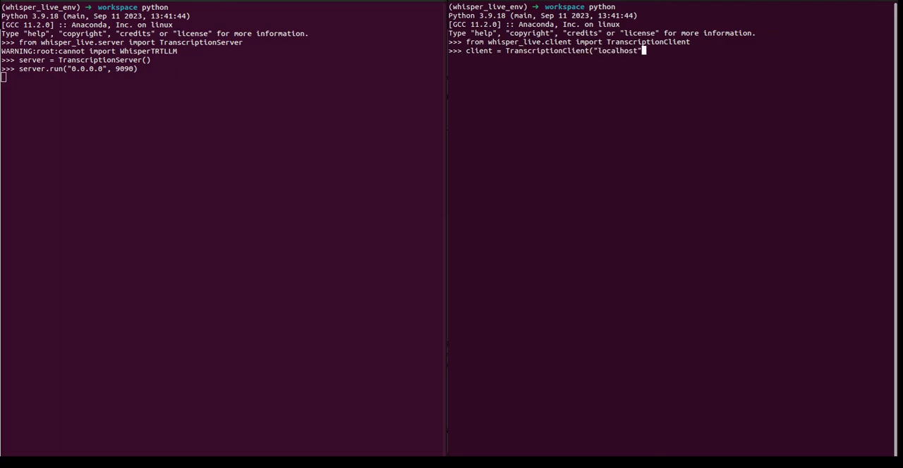
type(", 9090,")
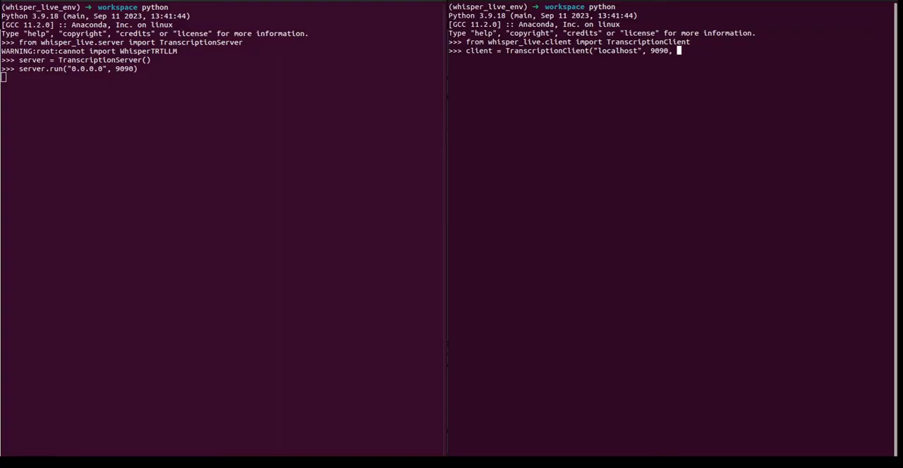
type("model=")
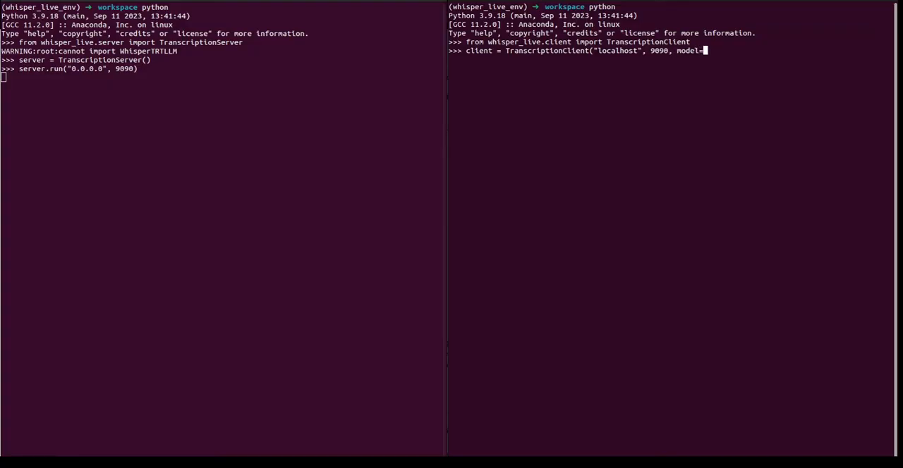
type("\"base.en\")")
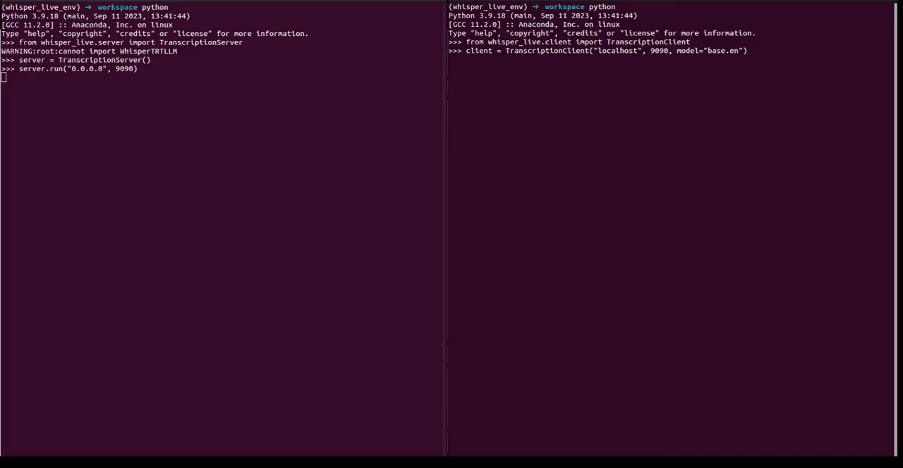
key("Return")
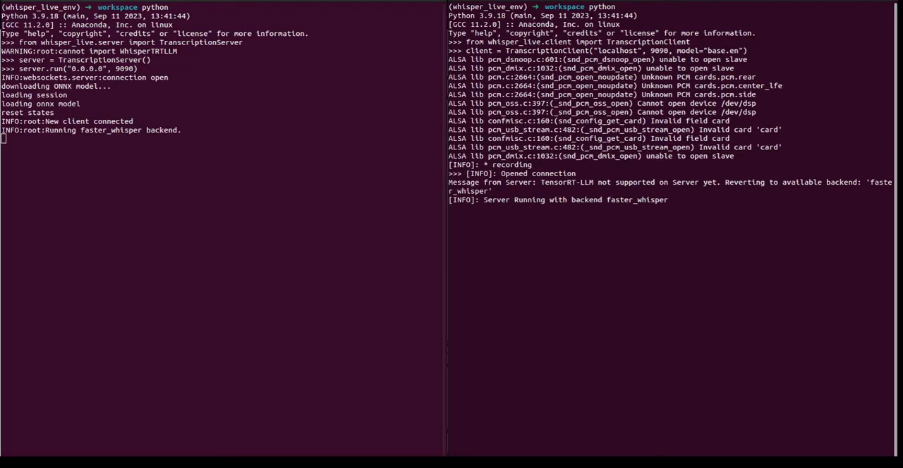
Step: Interrupt the microphone recording and call client("jfk.flac") to transcribe the audio file
key("ctrl+c")
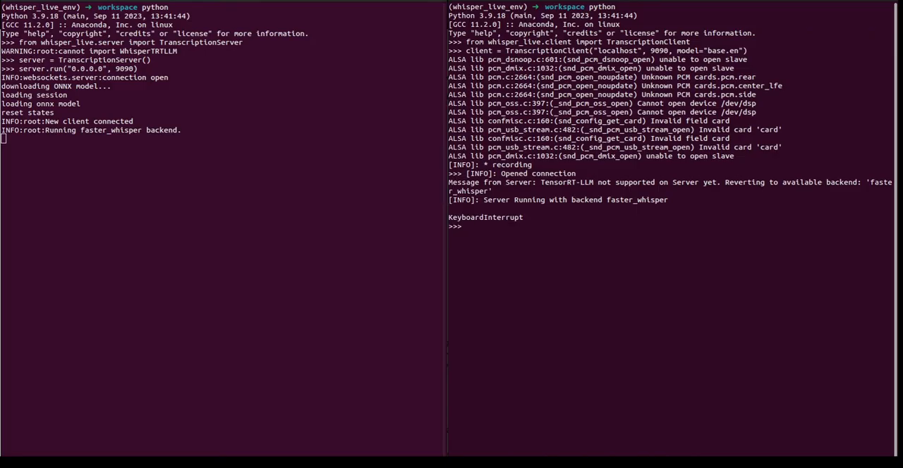
type("clie")
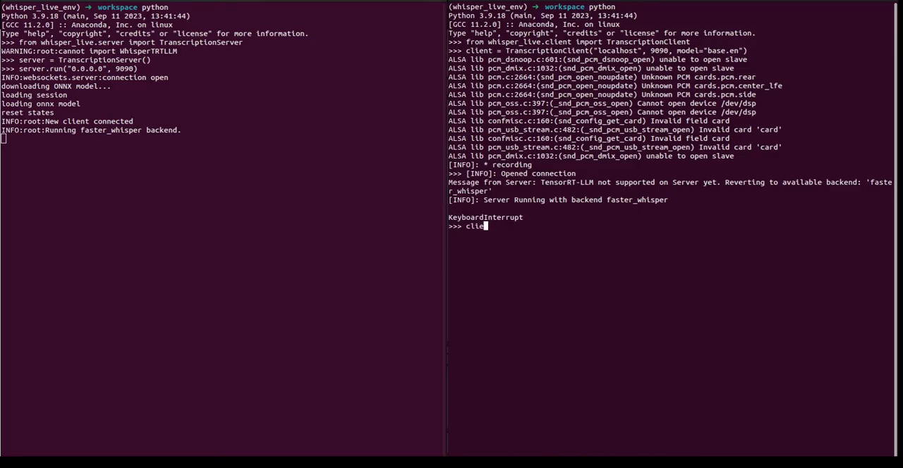
type("nt")
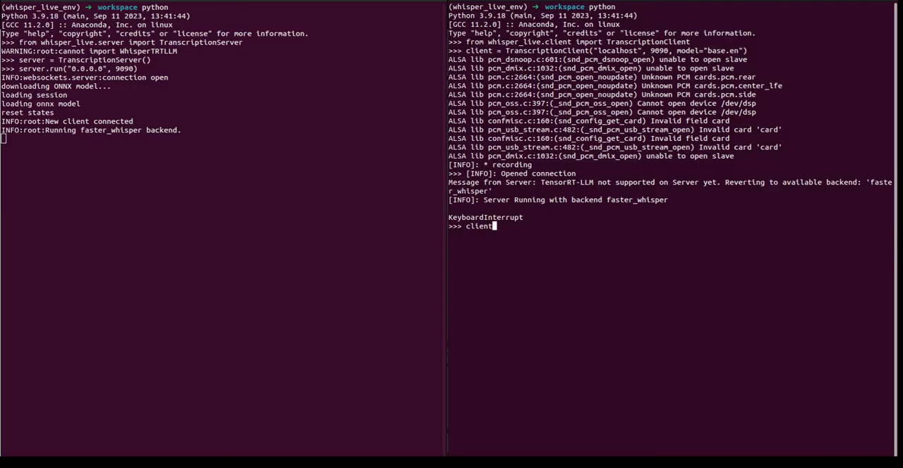
type("(\"jfk.")
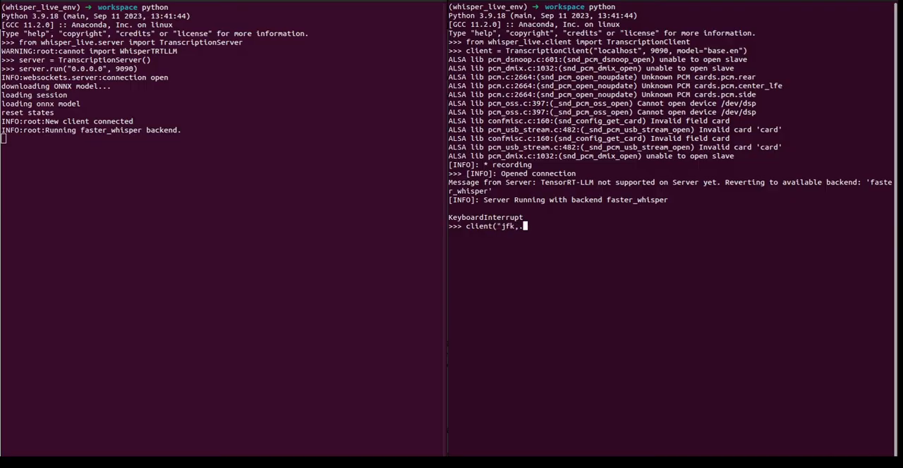
type("flac")
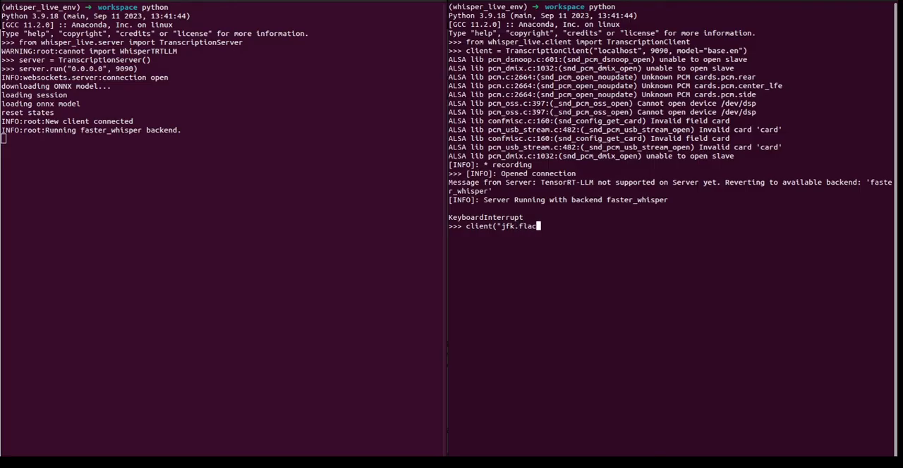
key("Return")
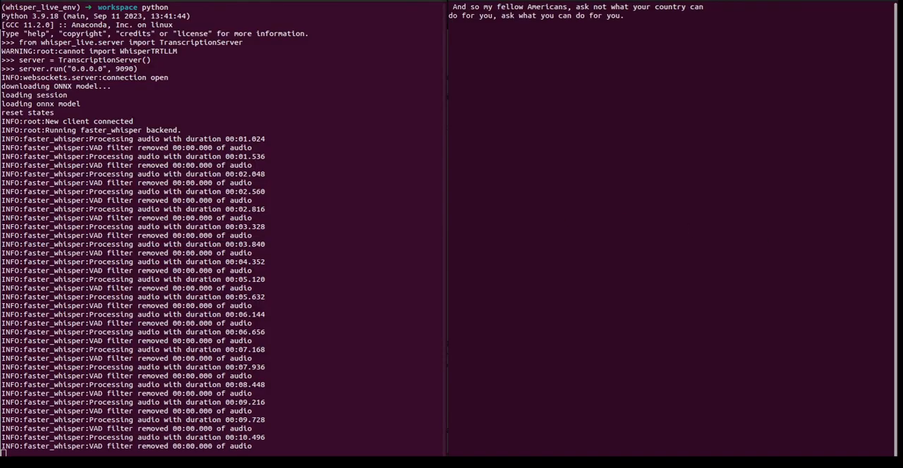
Step: Play the AI's Future podcast episode and bring up the Audio Transcription extension panel
scroll("down", 3)
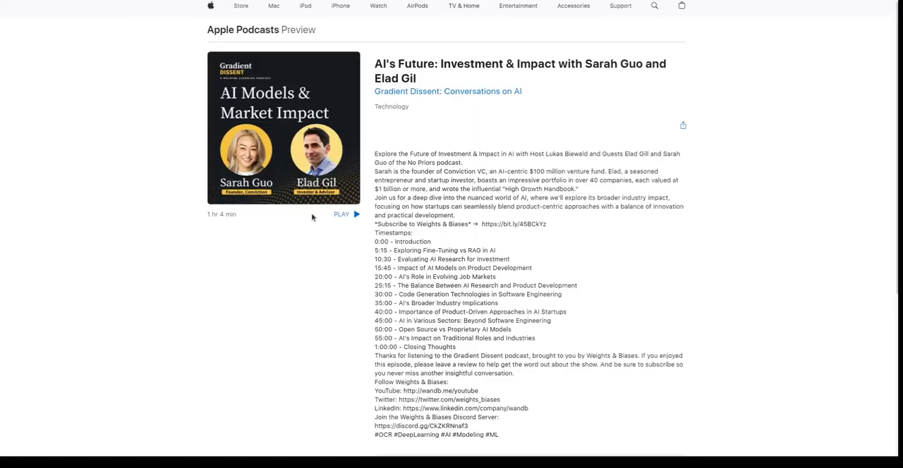
left_click(342, 215)
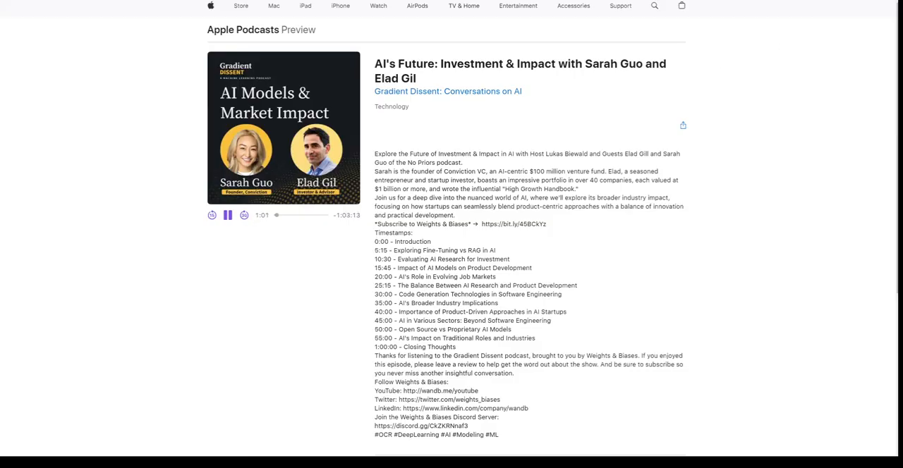
left_click(681, 6)
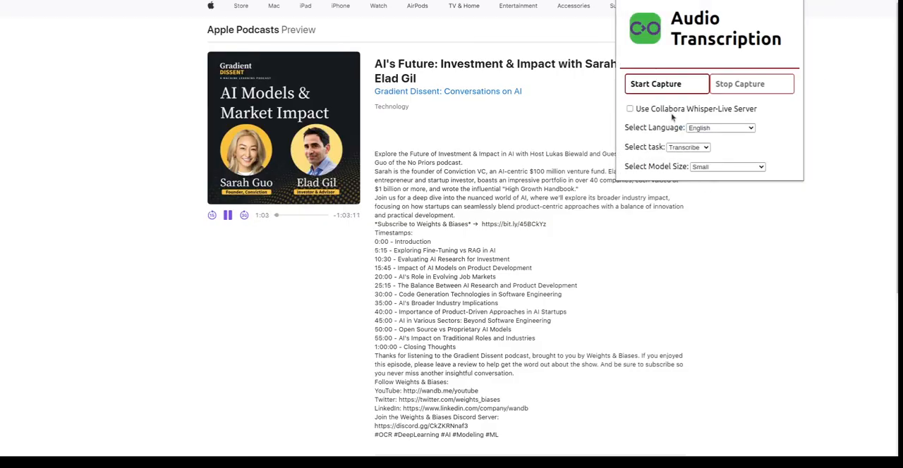
Step: Start Capture to show live captions of the podcast, then Stop Capture
left_click(655, 85)
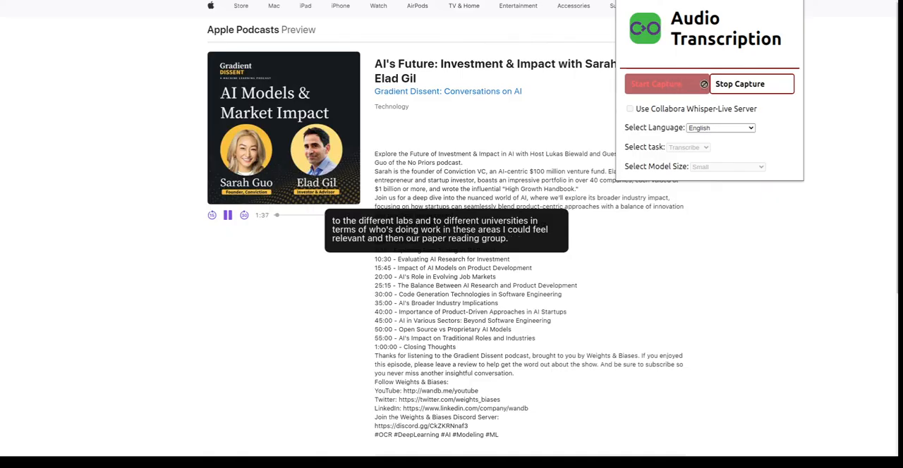
left_click(739, 85)
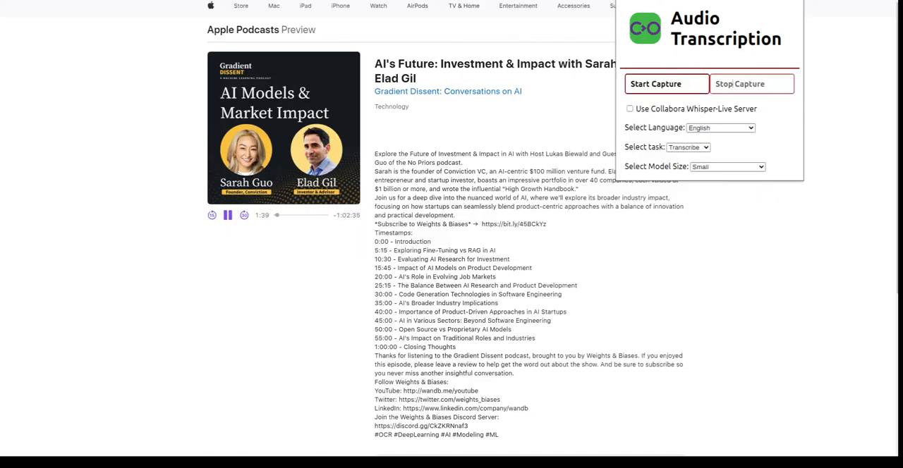